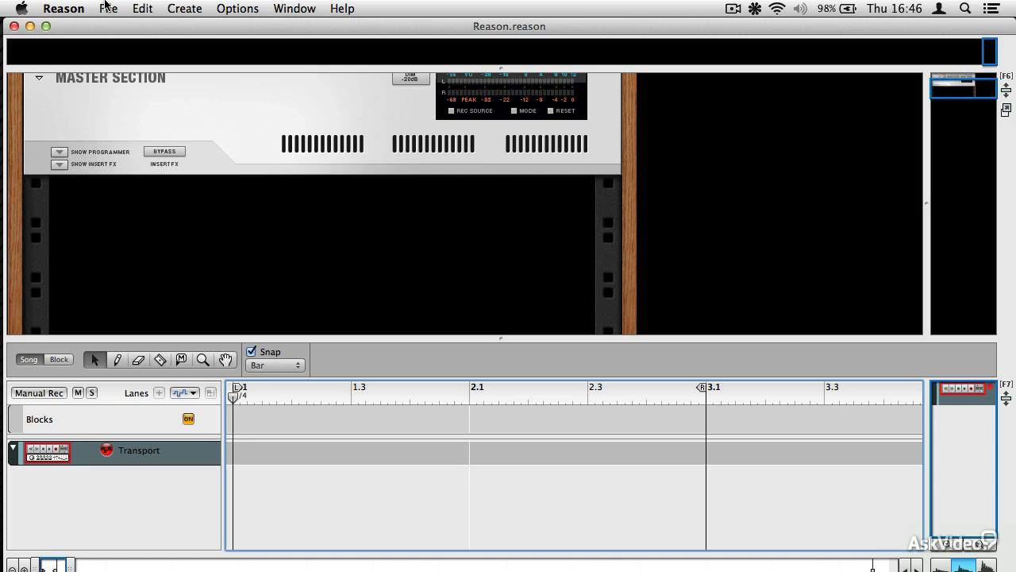
{"action": "mouse_move", "coordinate": [170, 123]}
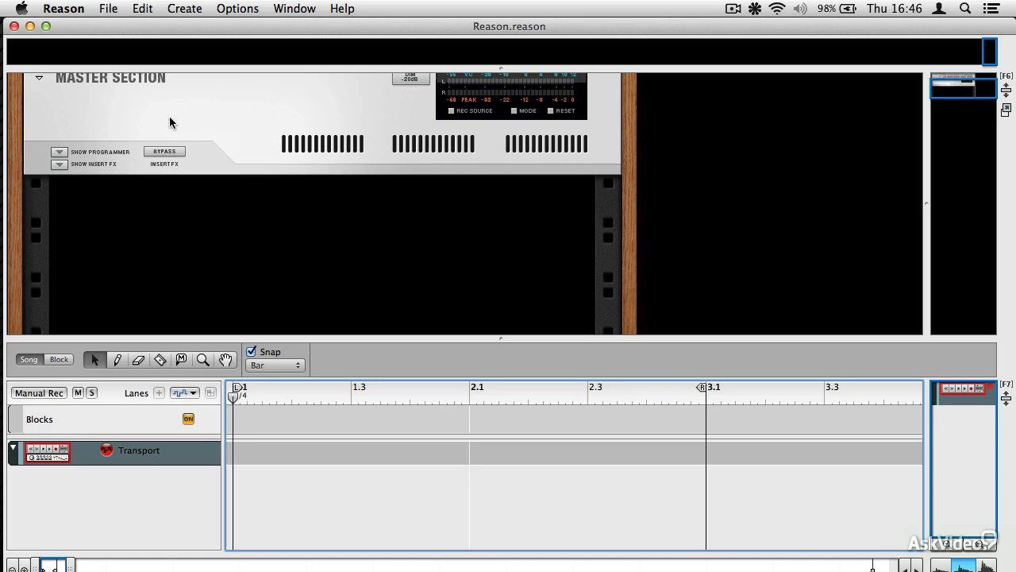
{"action": "mouse_move", "coordinate": [164, 151]}
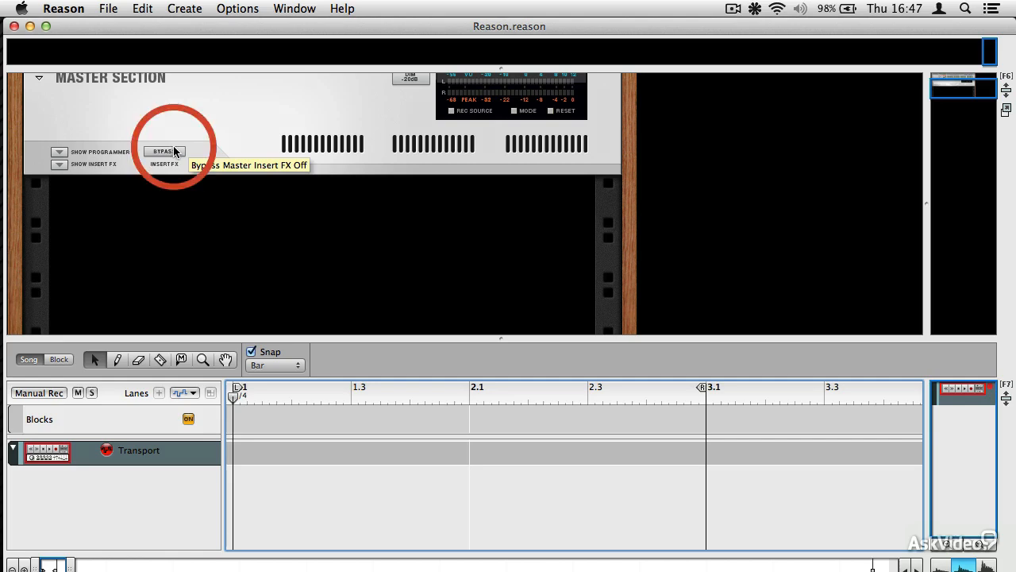
{"action": "mouse_move", "coordinate": [222, 278]}
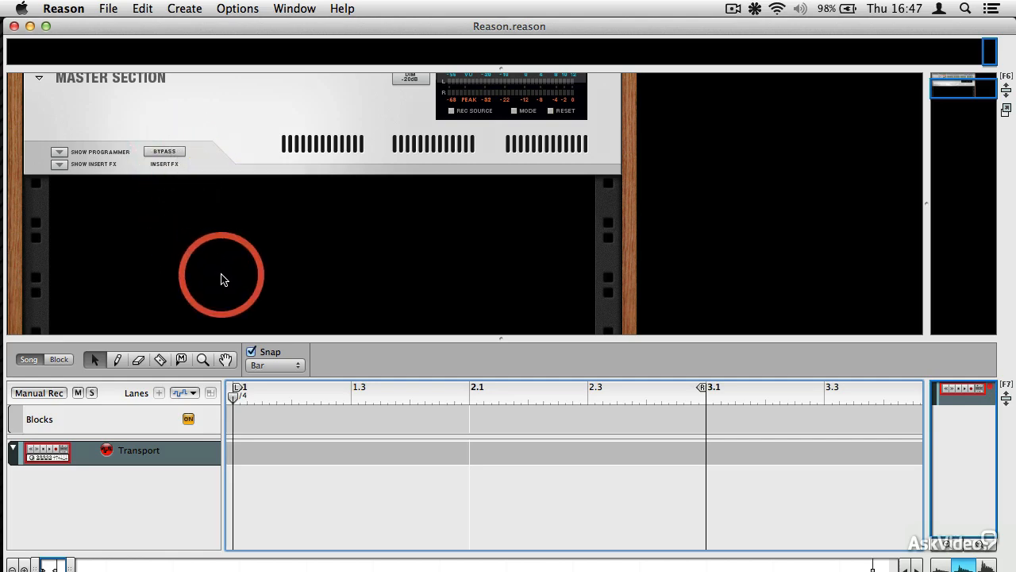
Step: Import the Thump Hop 9 loop from Thumpin Hip Hop Beats onto a new audio track
{"action": "left_click", "coordinate": [108, 9]}
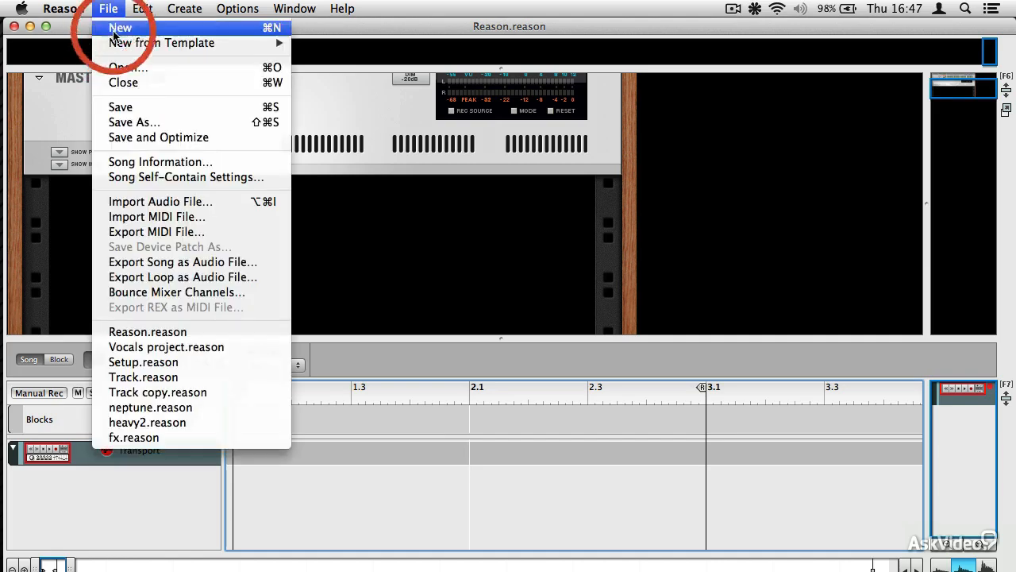
{"action": "left_click", "coordinate": [160, 200]}
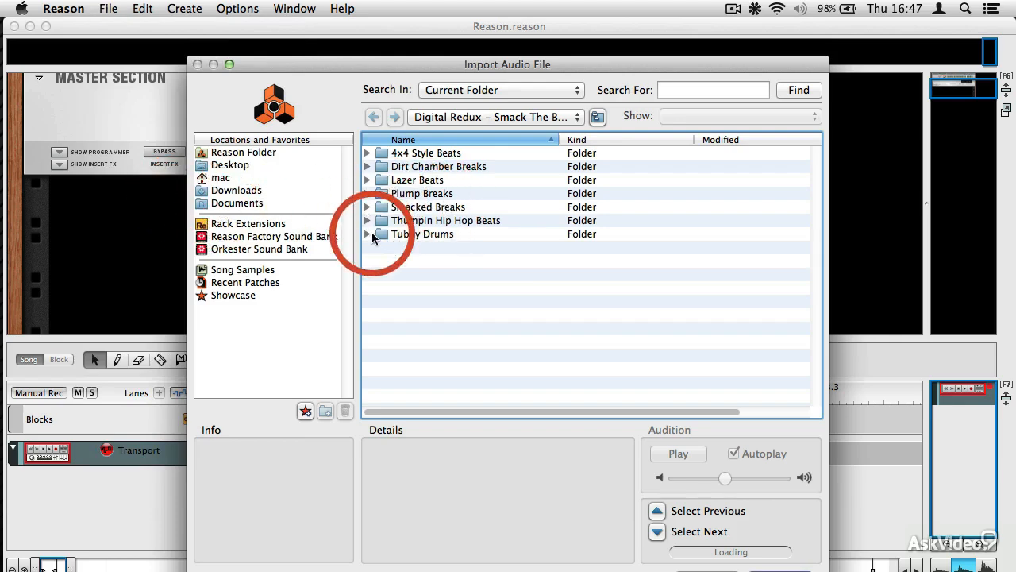
{"action": "left_click", "coordinate": [368, 220]}
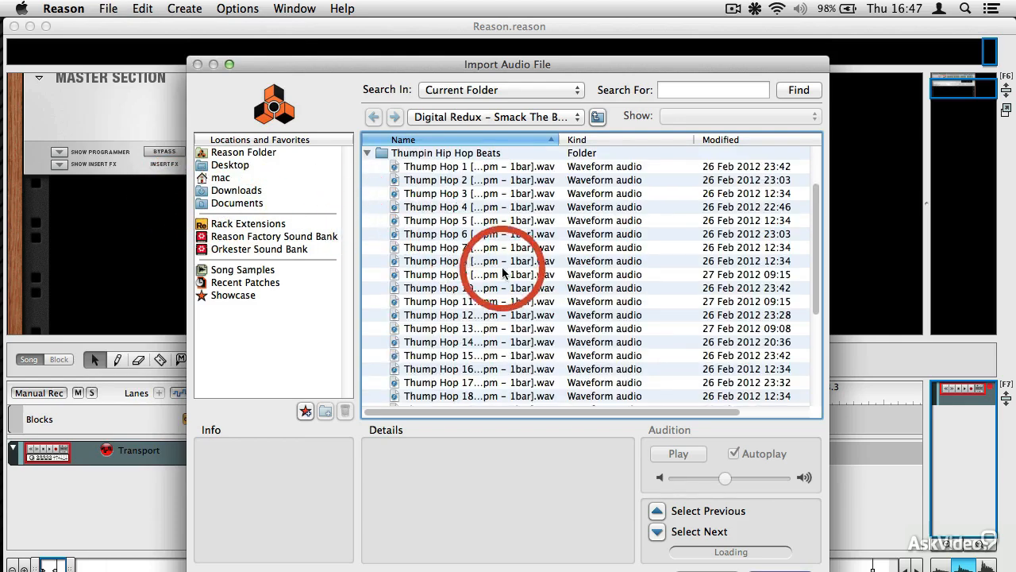
{"action": "left_click", "coordinate": [480, 274]}
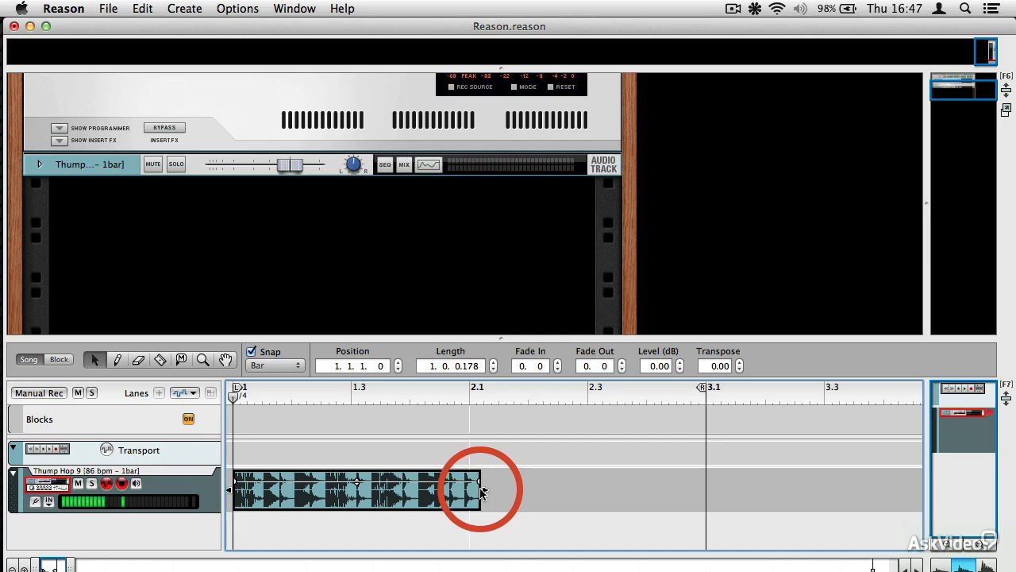
Step: Trim the Thump Hop 9 clip to end at bar 2.1 and lower the track fader to -17 dB
{"action": "left_click_drag", "start_coordinate": [481, 489], "coordinate": [470, 490]}
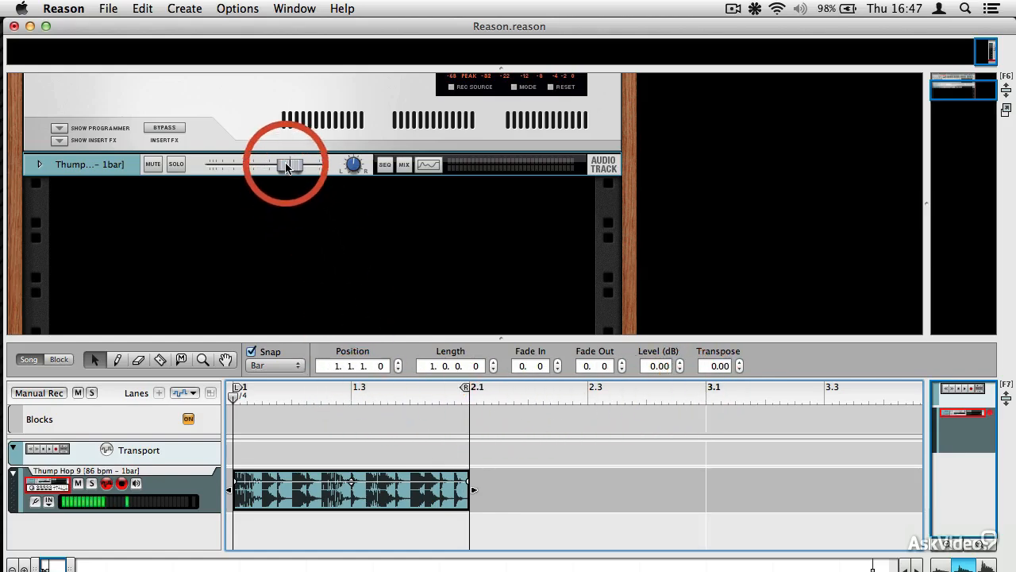
{"action": "left_click_drag", "start_coordinate": [292, 165], "coordinate": [276, 164]}
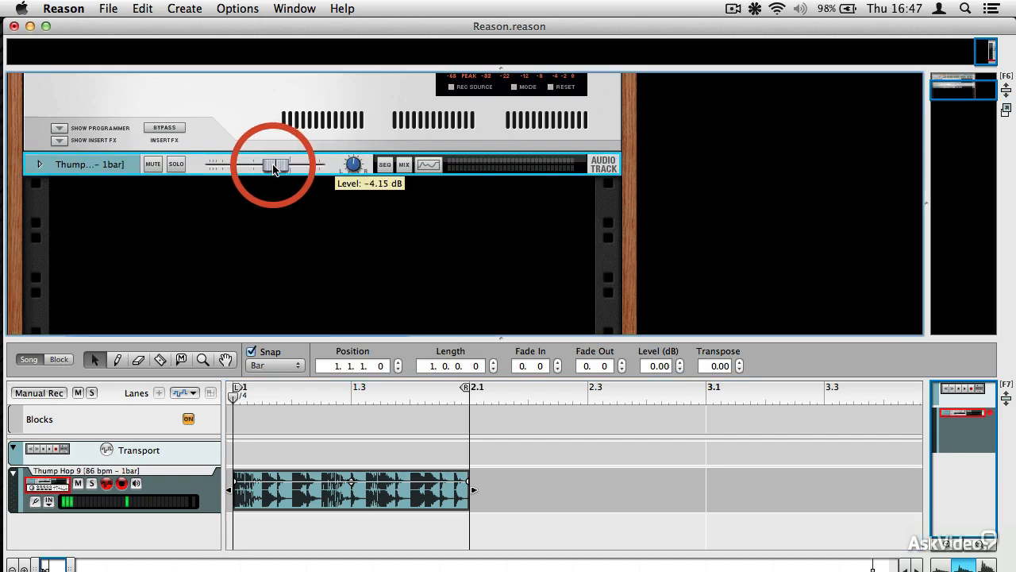
{"action": "left_click_drag", "start_coordinate": [276, 164], "coordinate": [250, 164]}
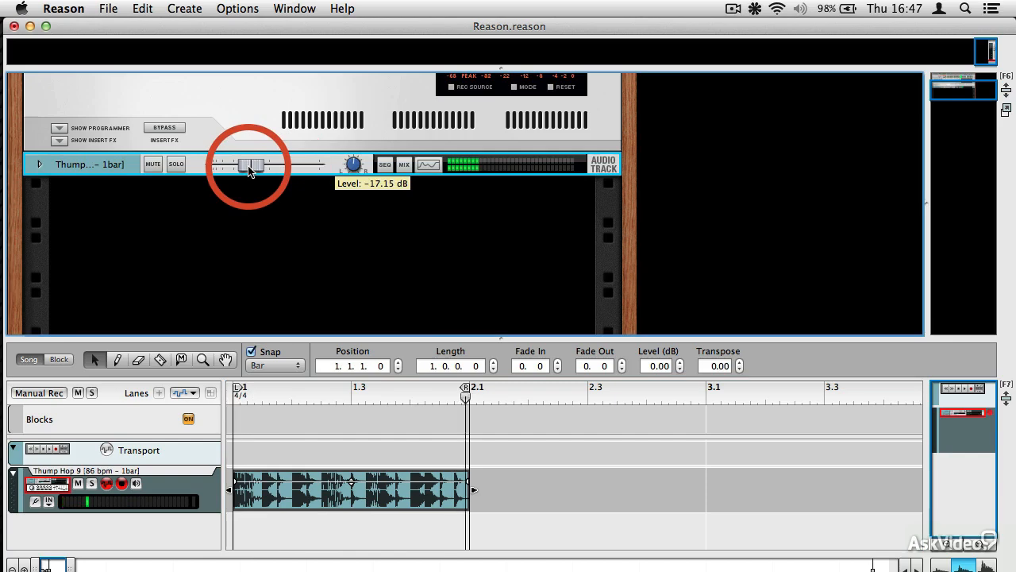
{"action": "left_click_drag", "start_coordinate": [253, 165], "coordinate": [242, 164]}
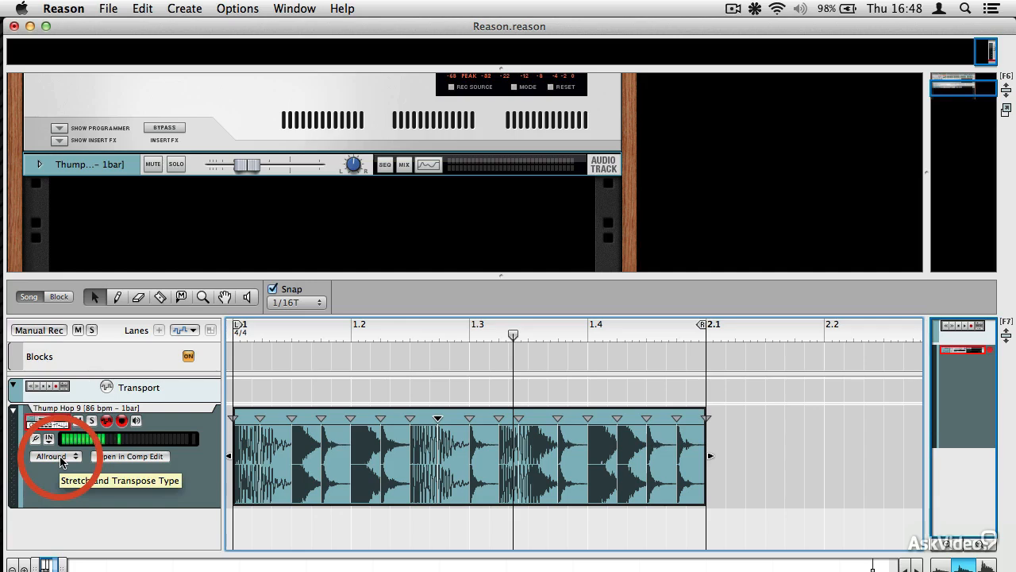
Step: Keep the Allround stretch and transpose type while showing the clip's transient slice markers
{"action": "left_click", "coordinate": [55, 456]}
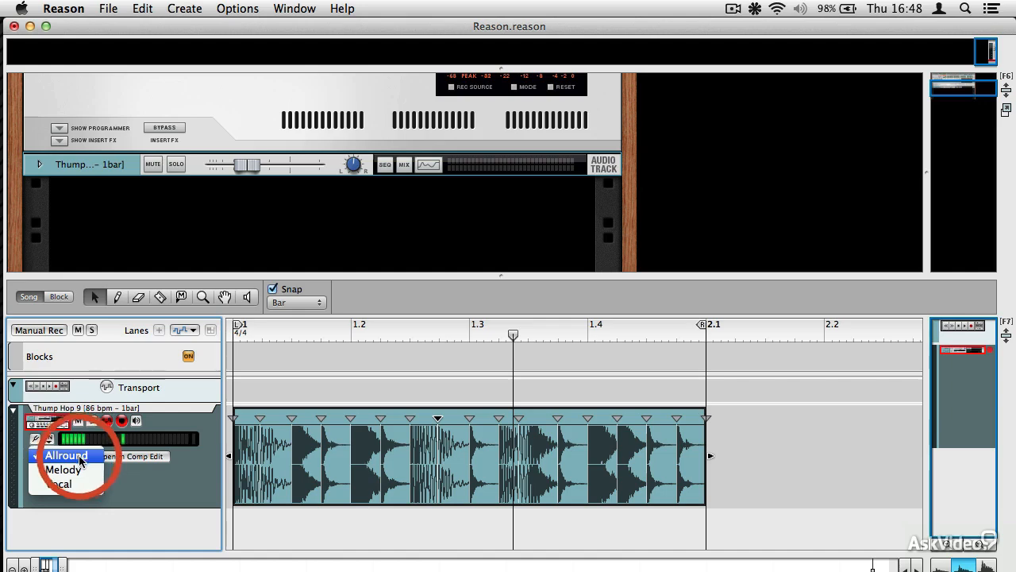
{"action": "left_click", "coordinate": [67, 455]}
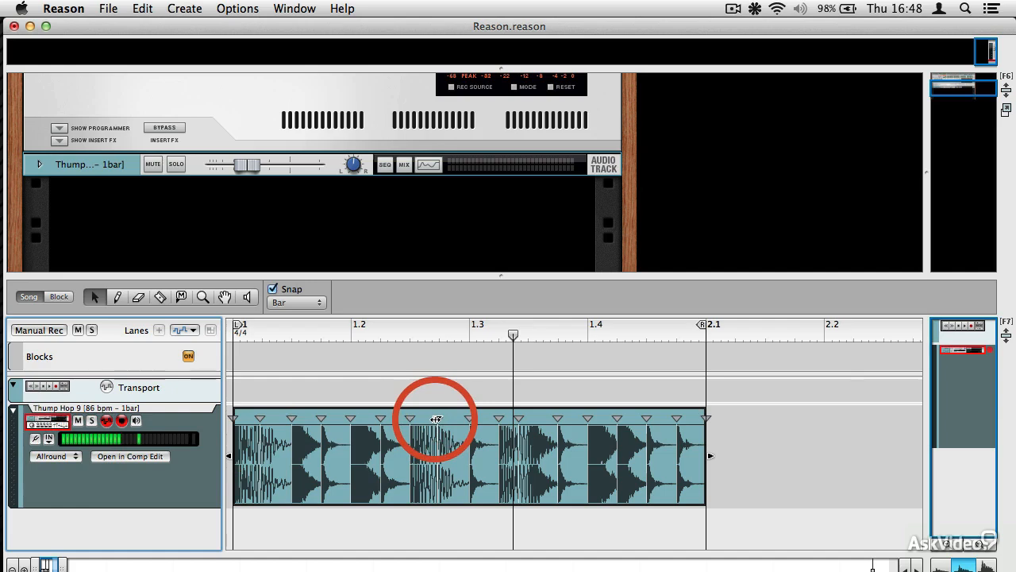
Step: Select a slice marker and set the snap grid to 1/32, after briefly trying 1/16T
{"action": "left_click", "coordinate": [295, 302]}
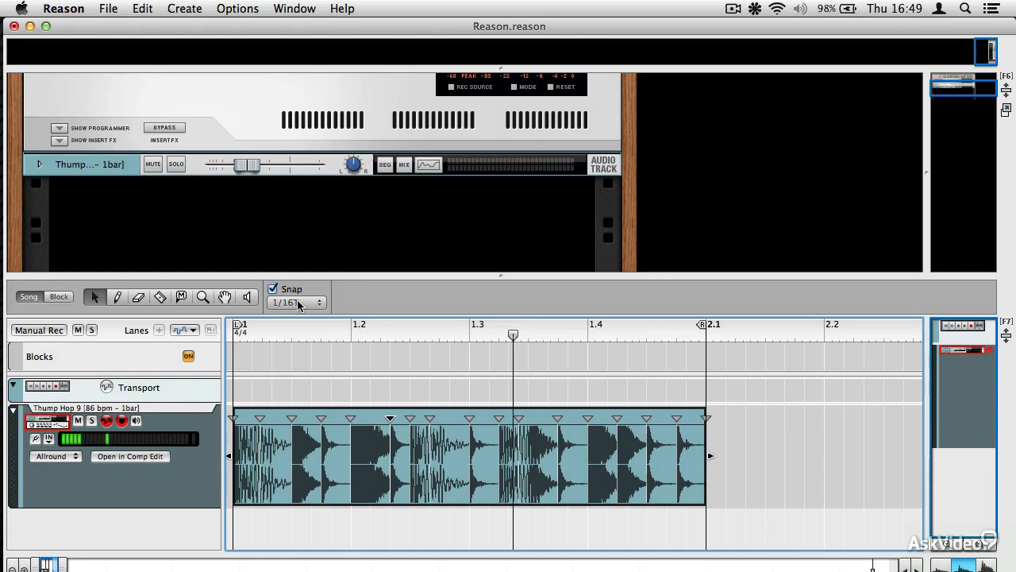
{"action": "left_click", "coordinate": [295, 303]}
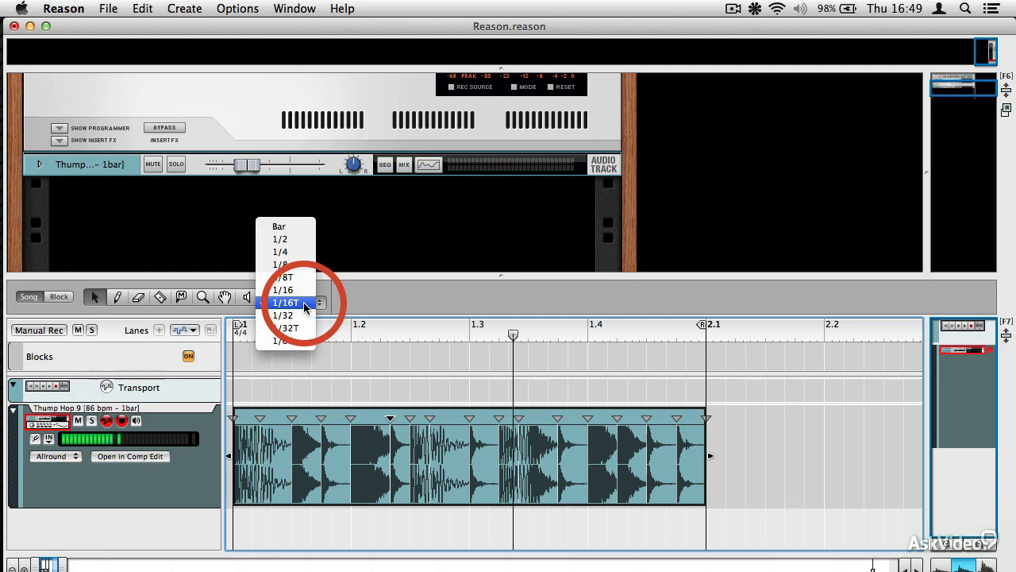
{"action": "left_click", "coordinate": [285, 302]}
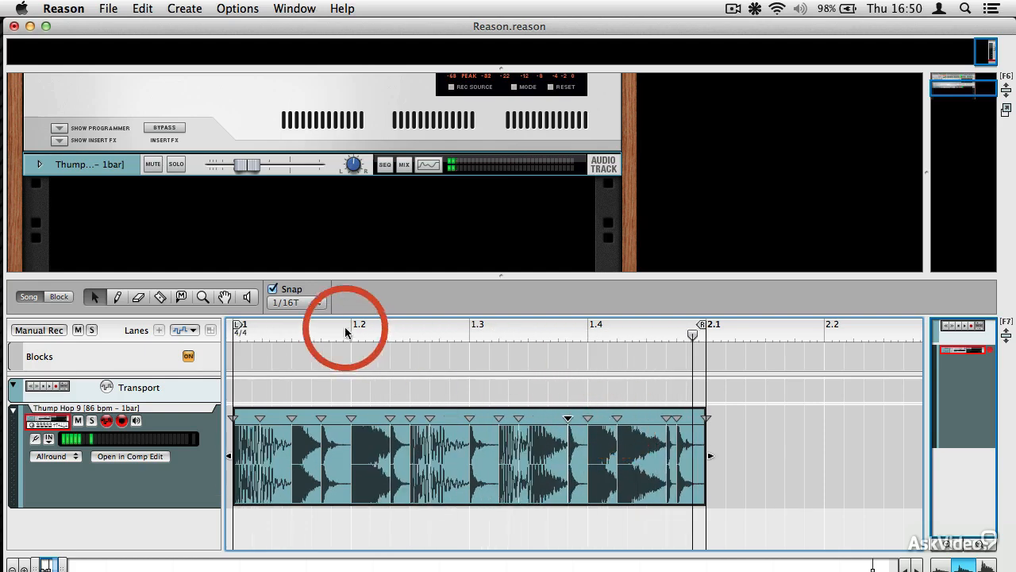
{"action": "left_click", "coordinate": [296, 303]}
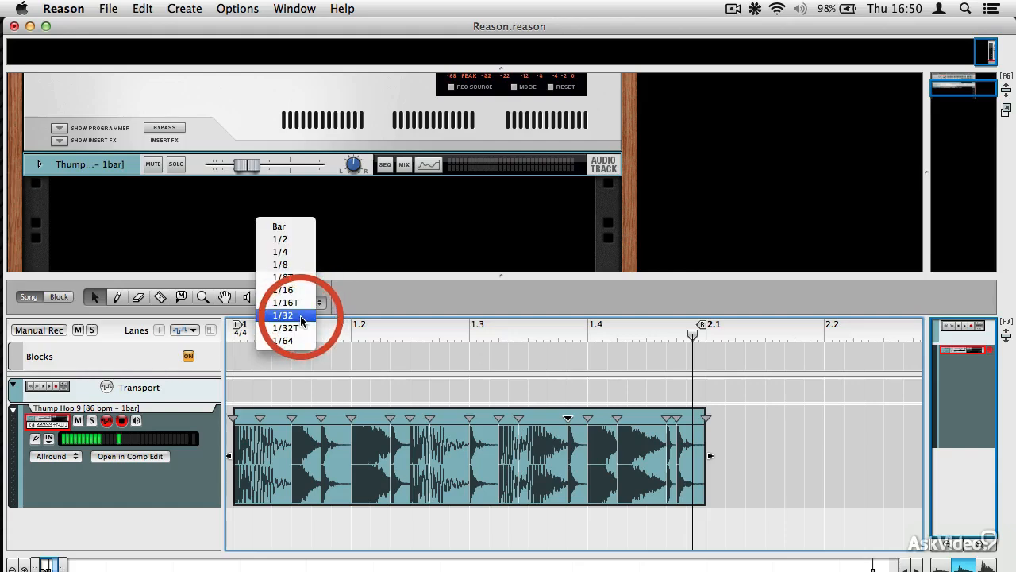
{"action": "left_click", "coordinate": [283, 314]}
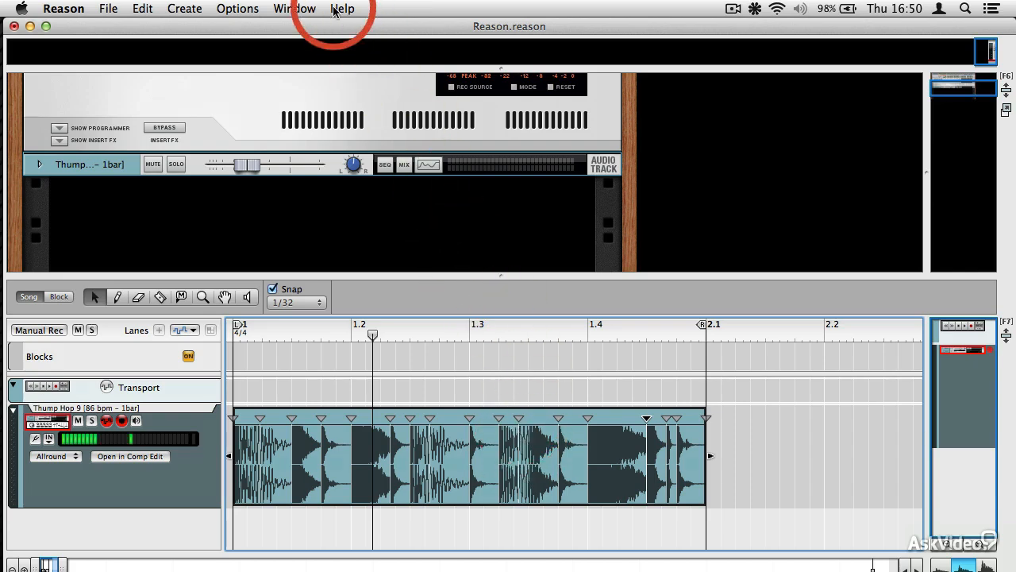
Step: Show the Tool Window and set the Quantize Amount to 75%
{"action": "left_click", "coordinate": [294, 9]}
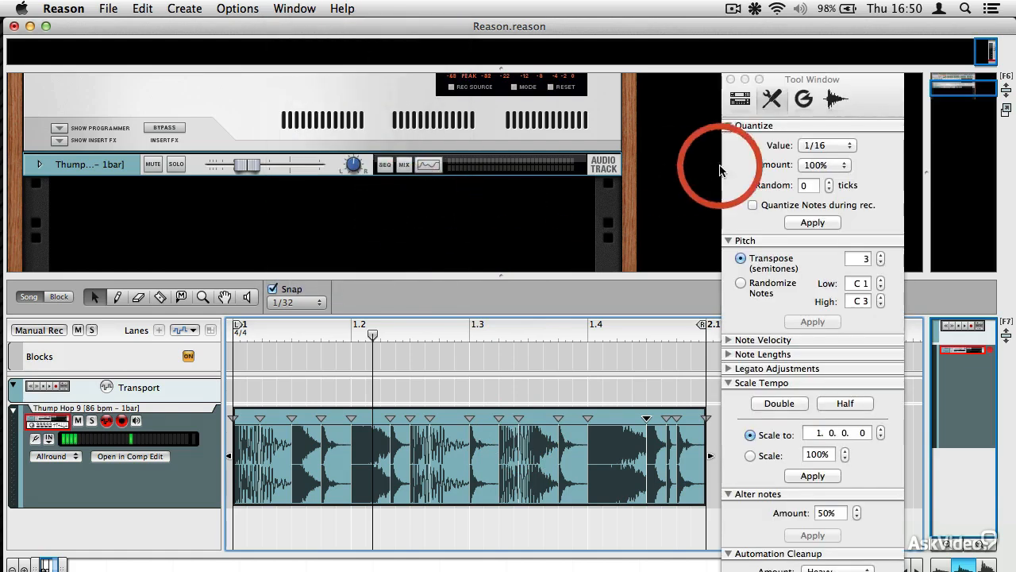
{"action": "mouse_move", "coordinate": [770, 80]}
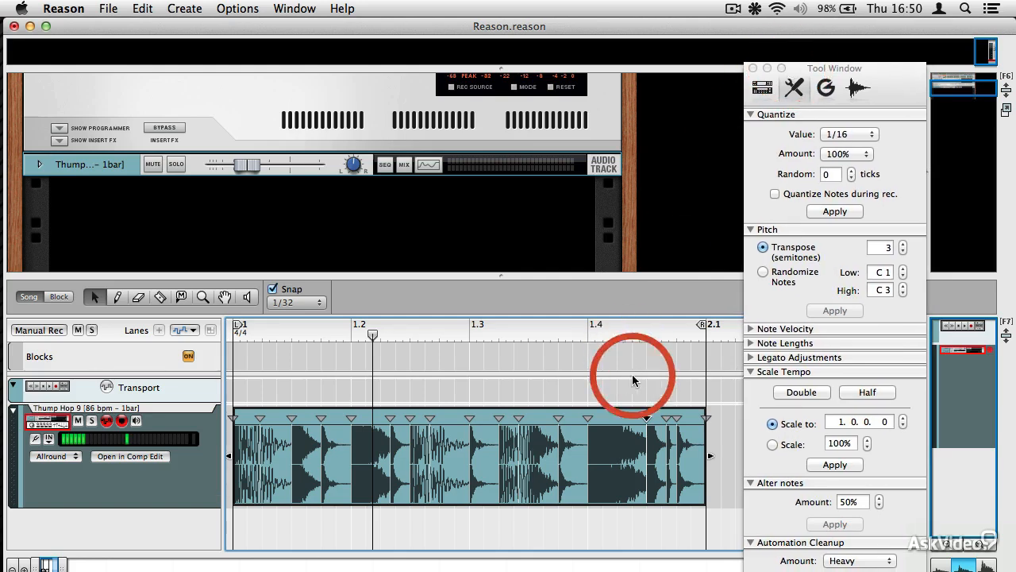
{"action": "mouse_move", "coordinate": [592, 423]}
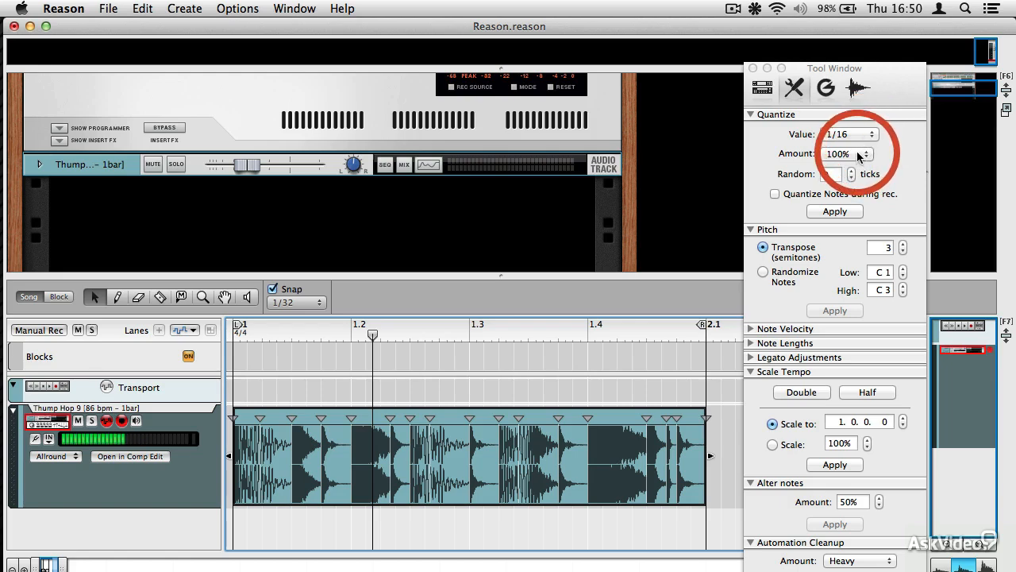
{"action": "left_click", "coordinate": [866, 154]}
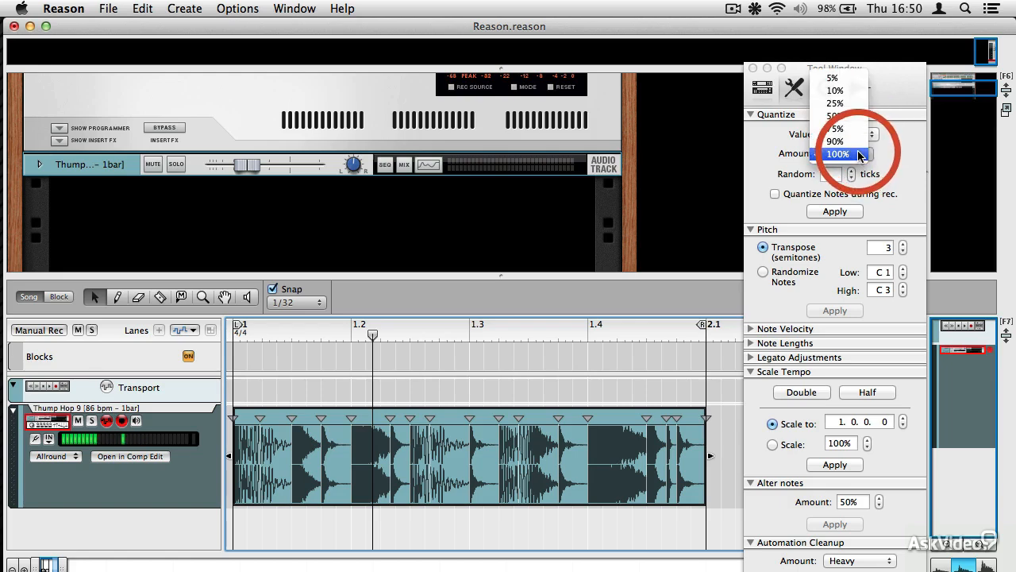
{"action": "left_click", "coordinate": [834, 127]}
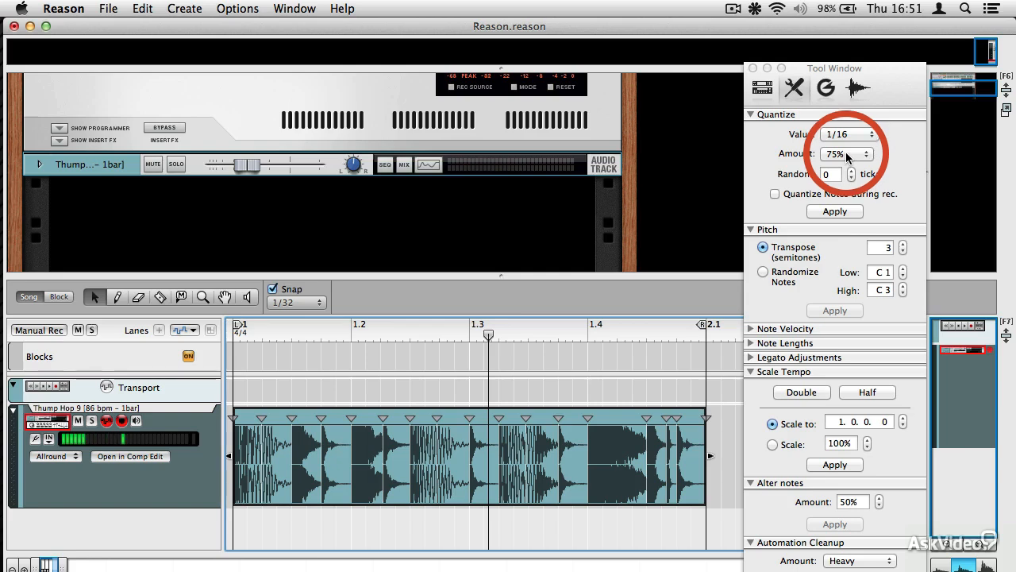
Step: Set the quantize Value to 1/8 T and apply it to the drum slices
{"action": "left_click", "coordinate": [845, 154]}
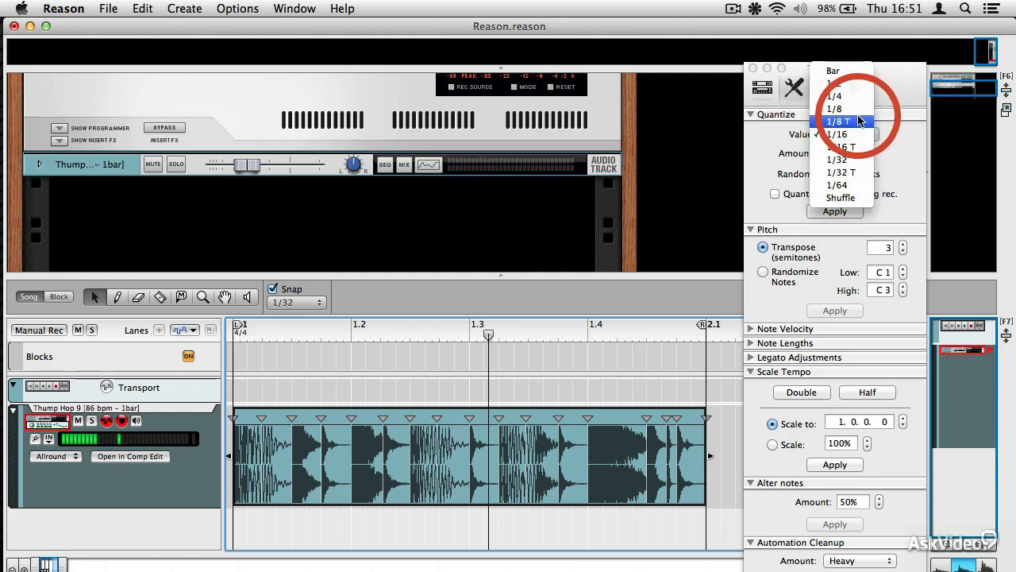
{"action": "left_click", "coordinate": [843, 120]}
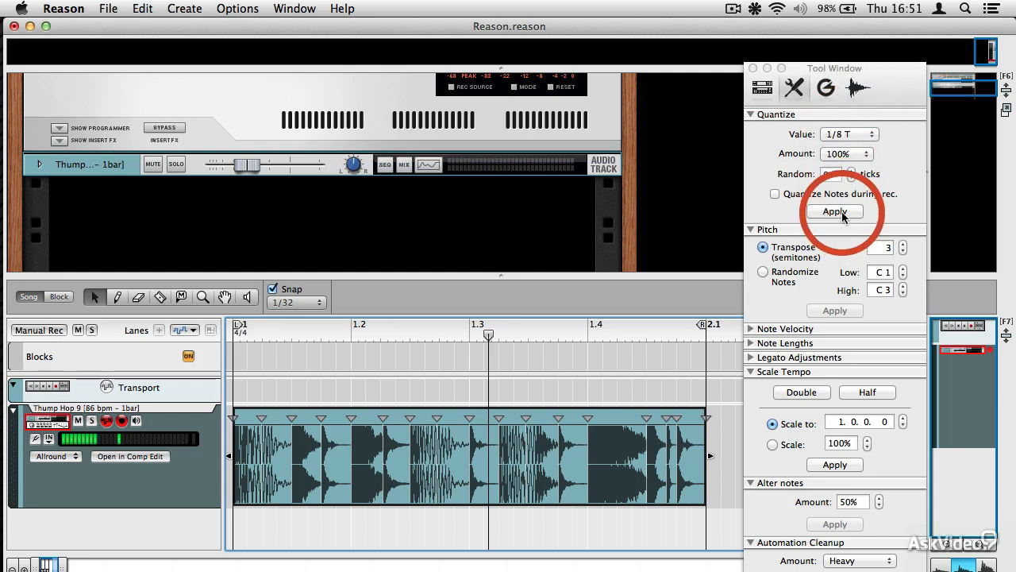
{"action": "left_click", "coordinate": [834, 211]}
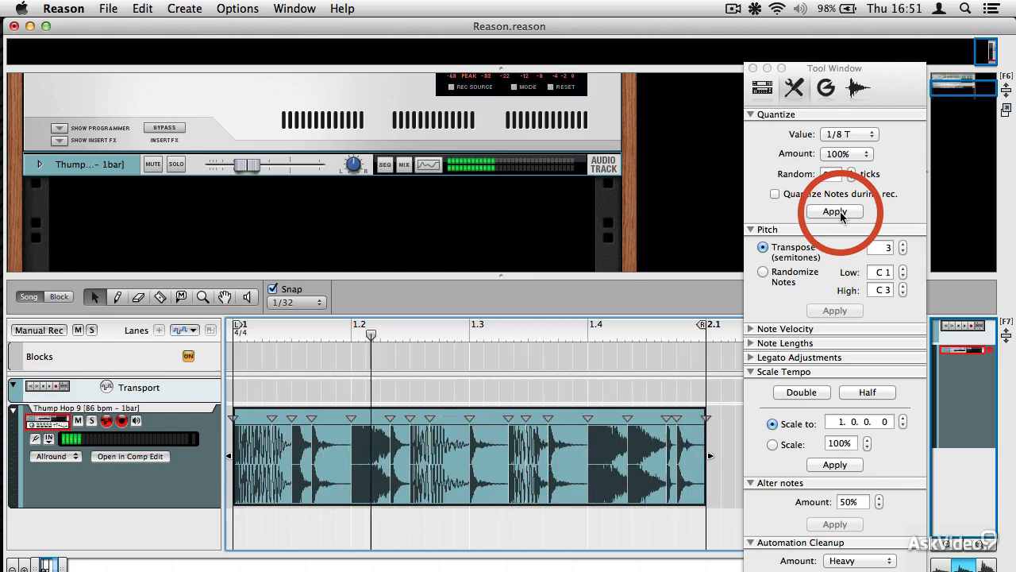
{"action": "left_click", "coordinate": [834, 212]}
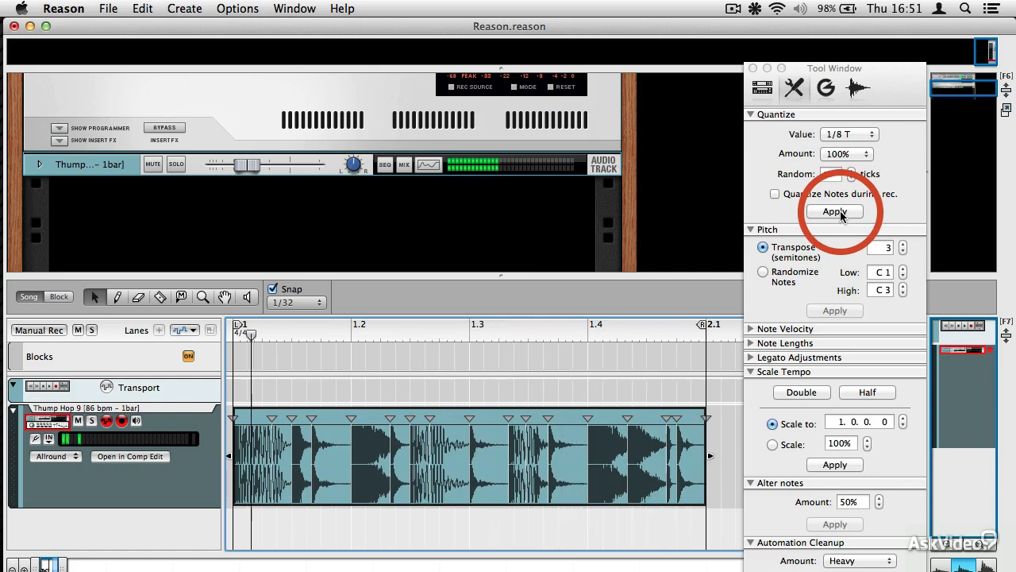
{"action": "left_click", "coordinate": [835, 211]}
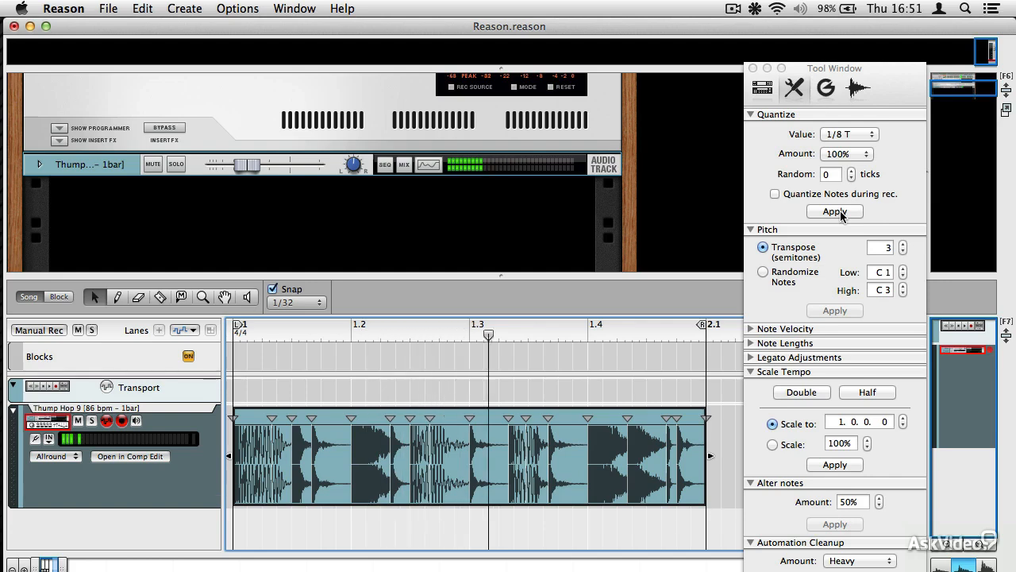
{"action": "left_click", "coordinate": [835, 211]}
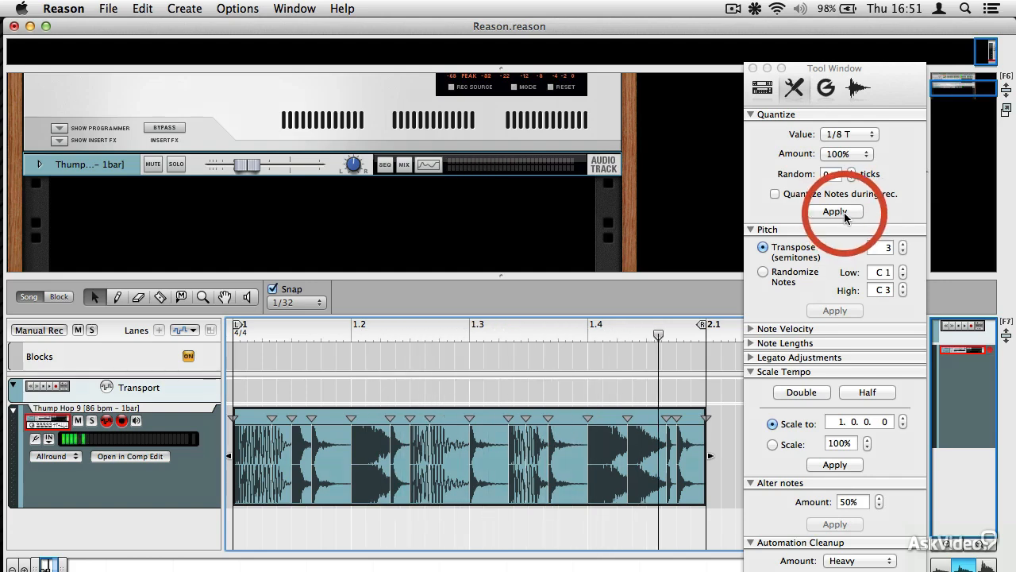
{"action": "left_click", "coordinate": [143, 9]}
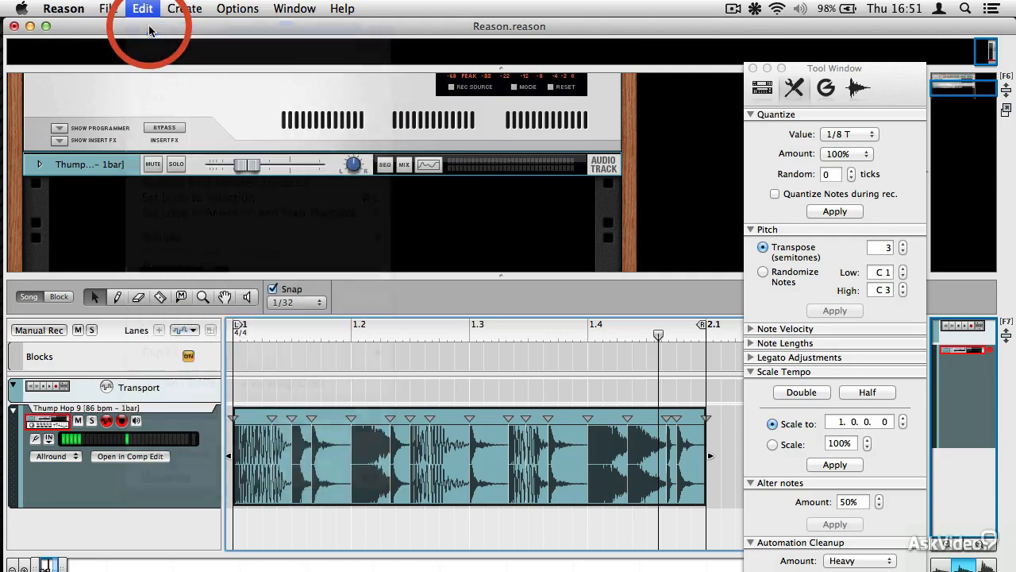
Step: Undo the triplet quantize, apply Half tempo scaling, and place the position just after bar 1
{"action": "left_click", "coordinate": [480, 449]}
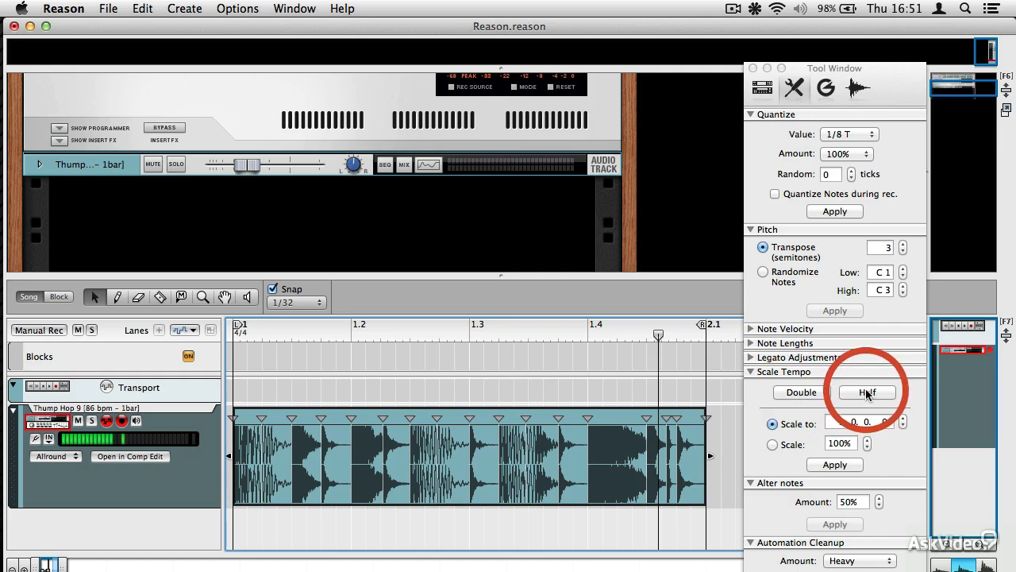
{"action": "left_click", "coordinate": [867, 392]}
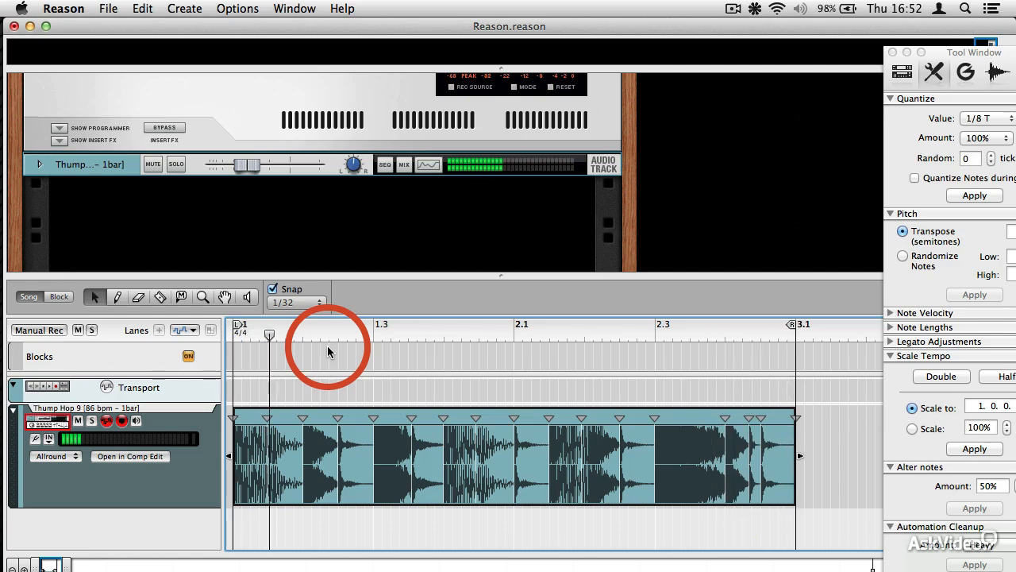
{"action": "left_click", "coordinate": [330, 334]}
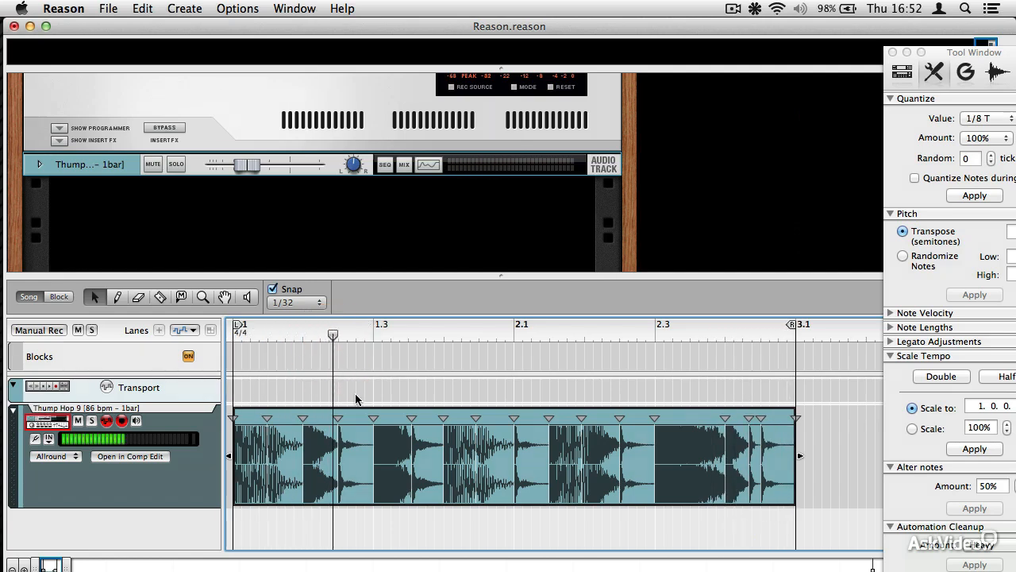